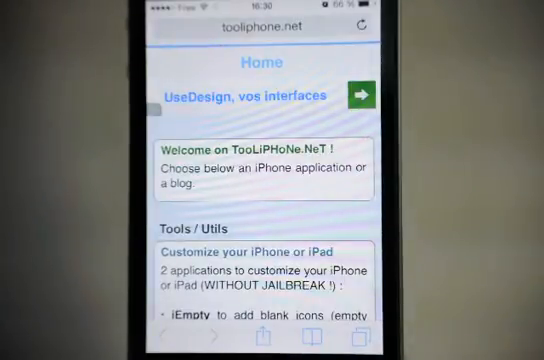
Reach the iEmpty tool page on tooliphone.net and bring its CUSTOMIZE button into view
scroll(down, 3)
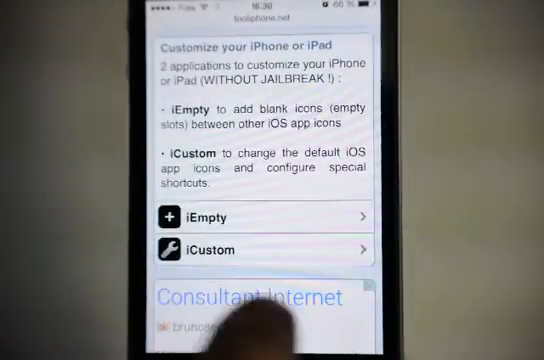
click(262, 216)
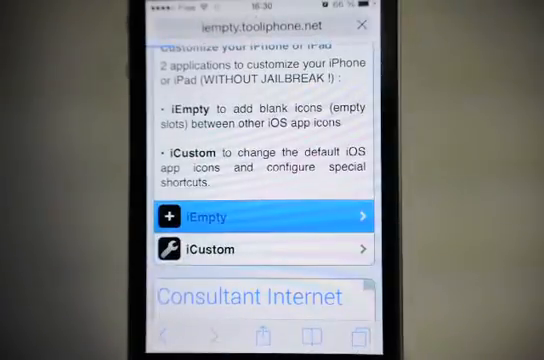
click(262, 216)
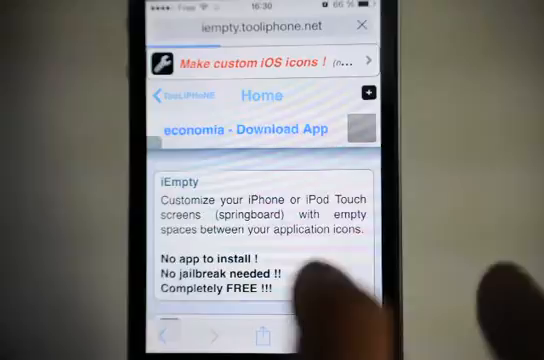
scroll(down, 3)
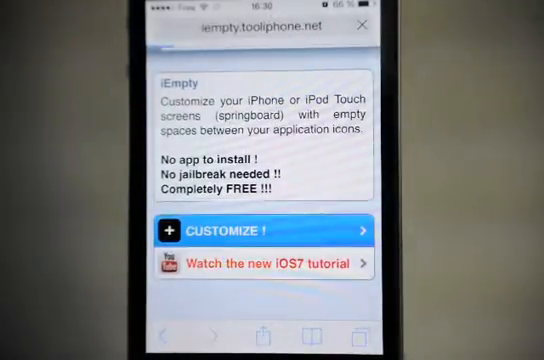
Choose Display blank text via CUSTOMIZE and copy the invisible text between the parentheses
click(256, 232)
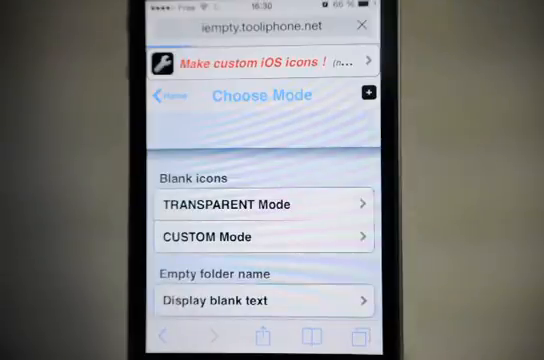
scroll(down, 3)
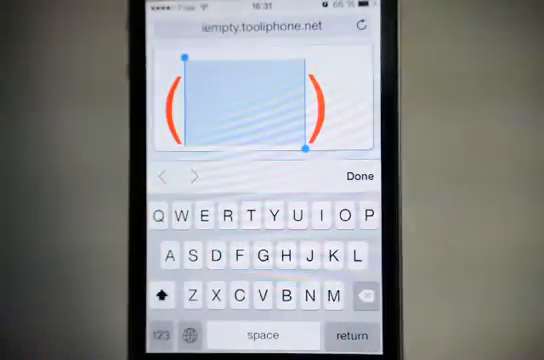
click(358, 176)
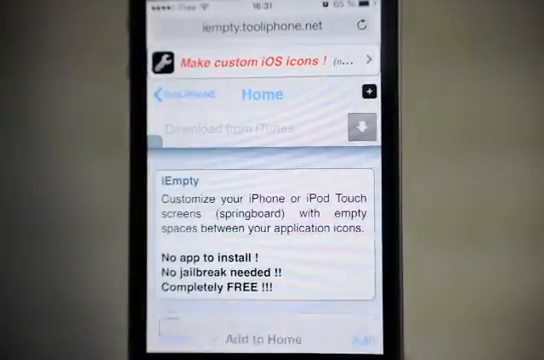
Add the iEmpty page to the home screen as a shortcut with an empty name
click(272, 338)
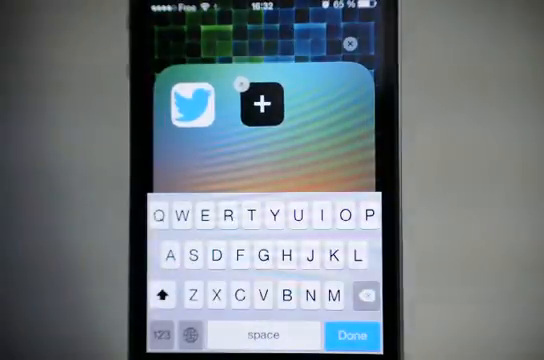
Confirm the pasted blank text as the Twitter folder's name so it shows no title
click(358, 334)
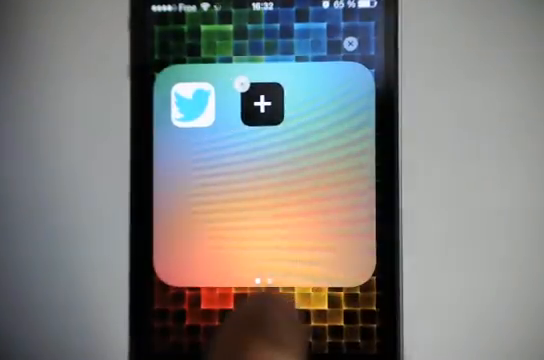